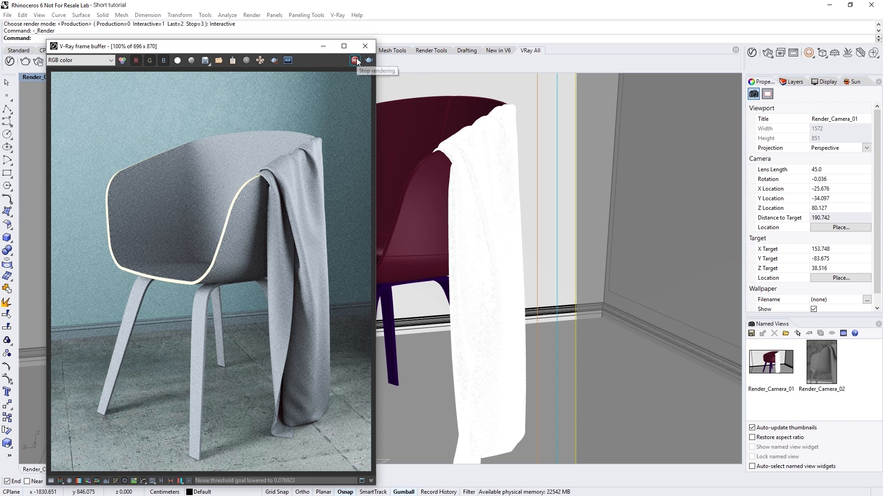
Stop the running chair test render and bring up the V-Ray Asset Editor.
click(364, 46)
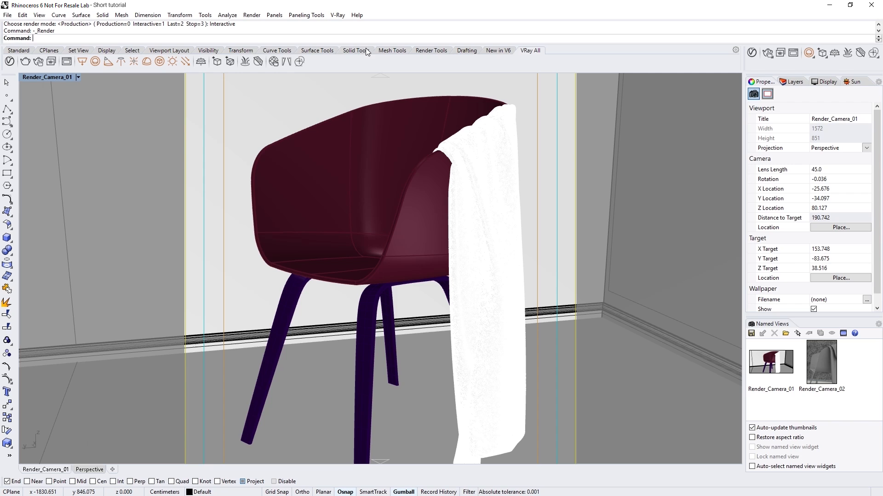
click(751, 52)
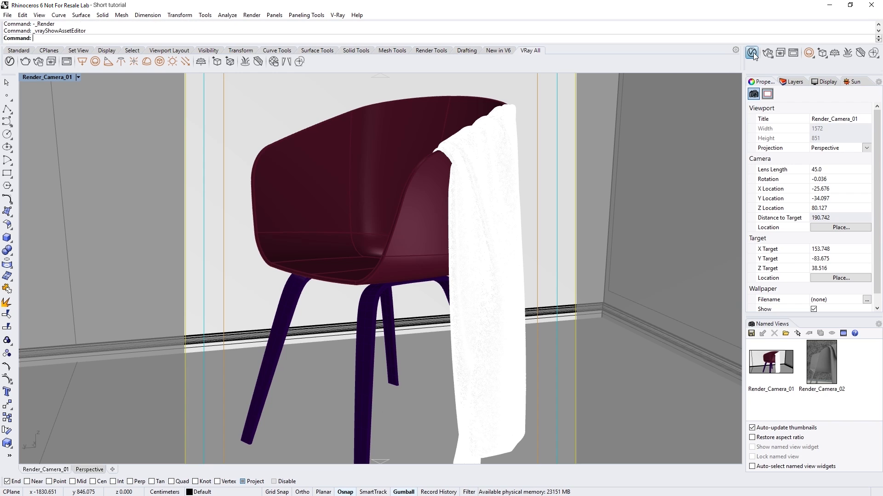
Create a new VRscan material (VRscan#2) and expand its parameter settings.
click(751, 53)
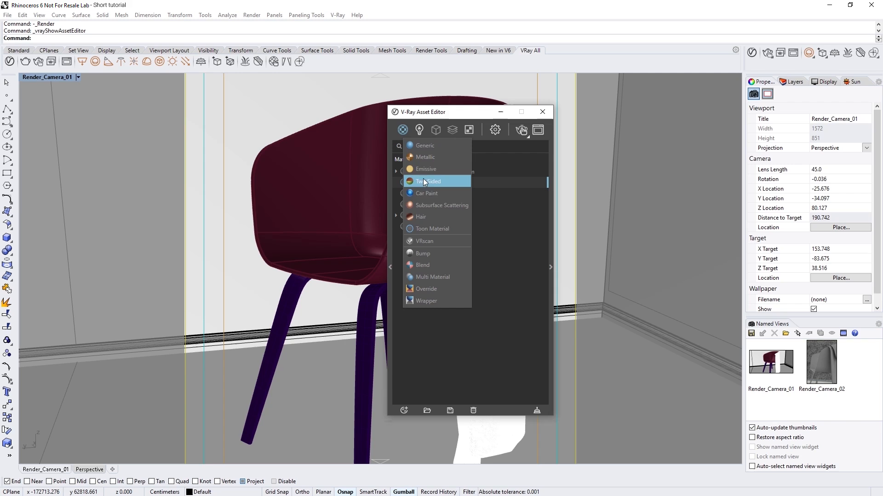
mouse_move(429, 240)
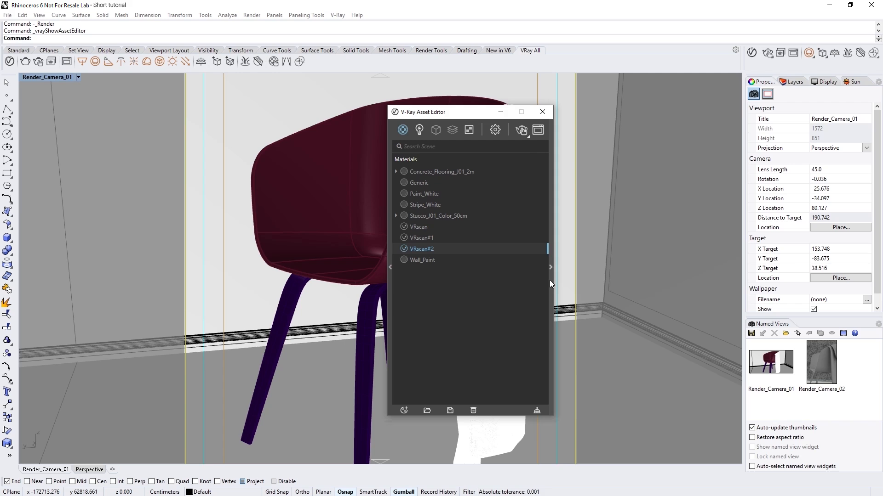
click(423, 248)
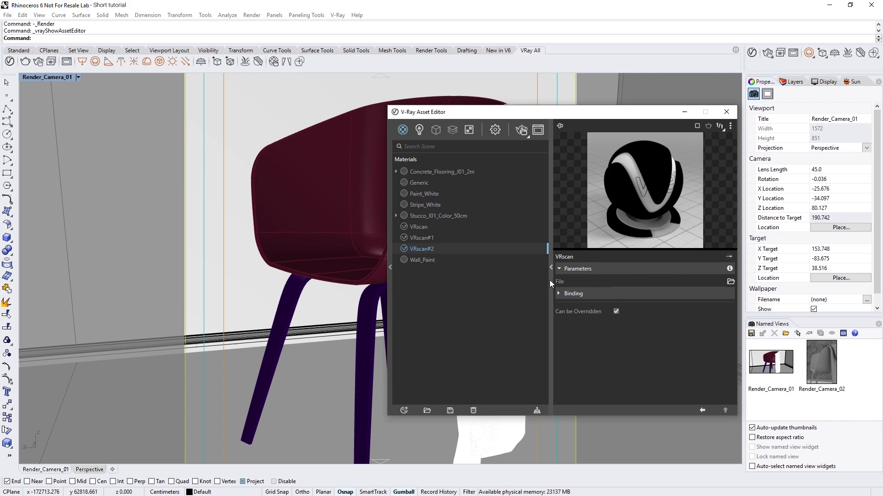
mouse_move(433, 260)
text(_Plastic)
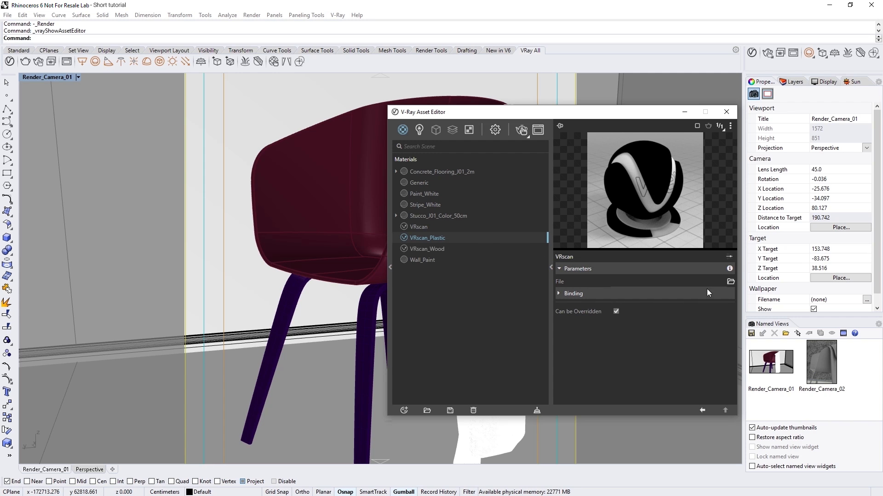
Load HNLT_25_S.vrscan into VRscan_Plastic and choose a fabric scan for VRscan_Fabric.
click(730, 281)
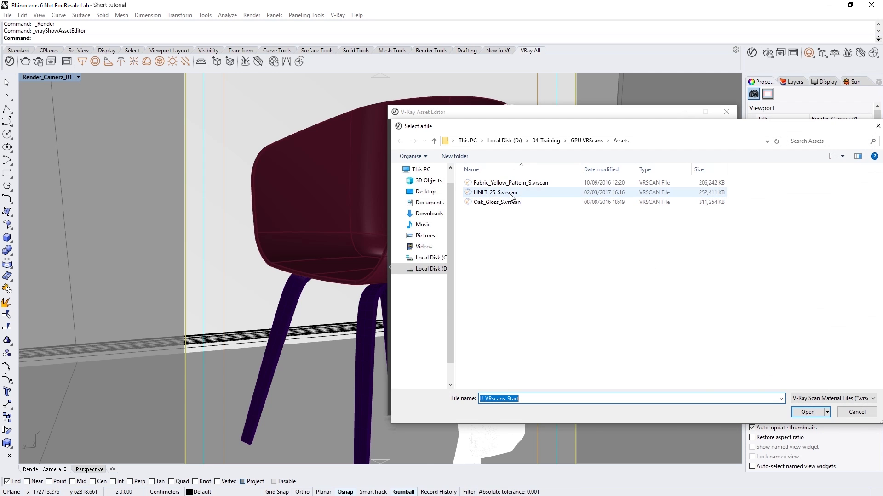
click(807, 412)
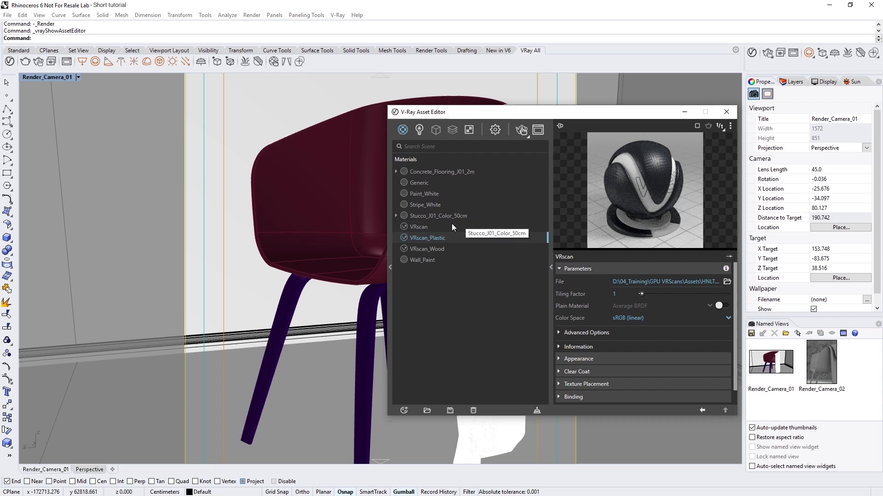
click(419, 227)
text(_Fabric)
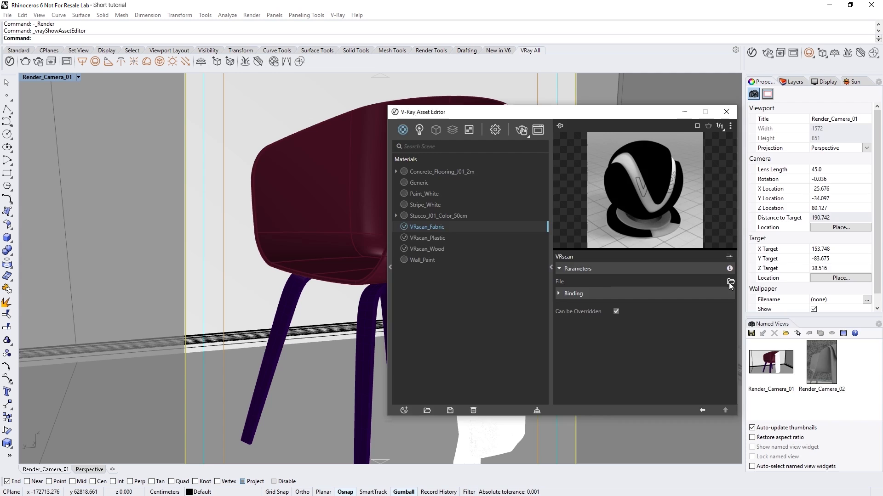
click(730, 282)
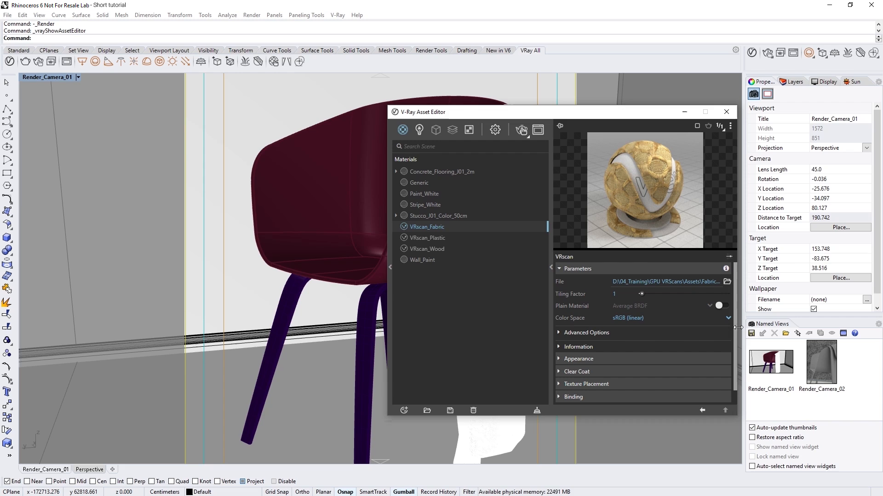
Switch to the Render_Camera_02 view and apply VRscan_Fabric to the selected drape mesh.
double_click(821, 363)
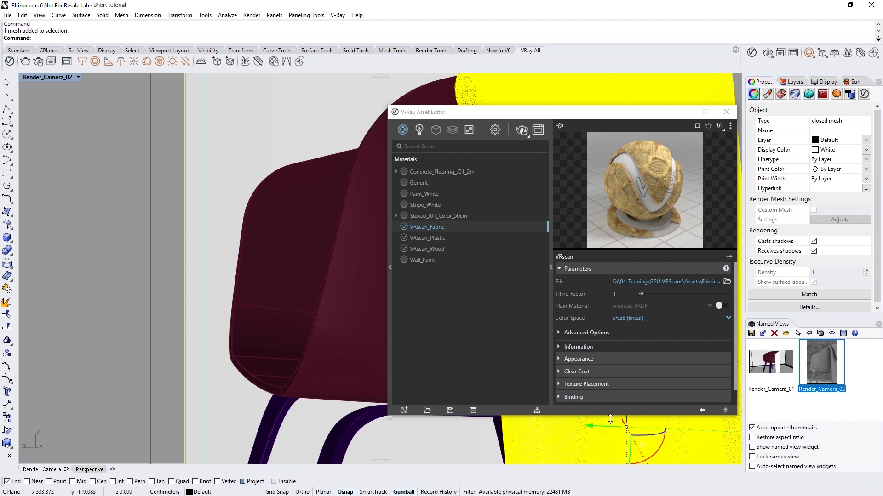
right_click(428, 226)
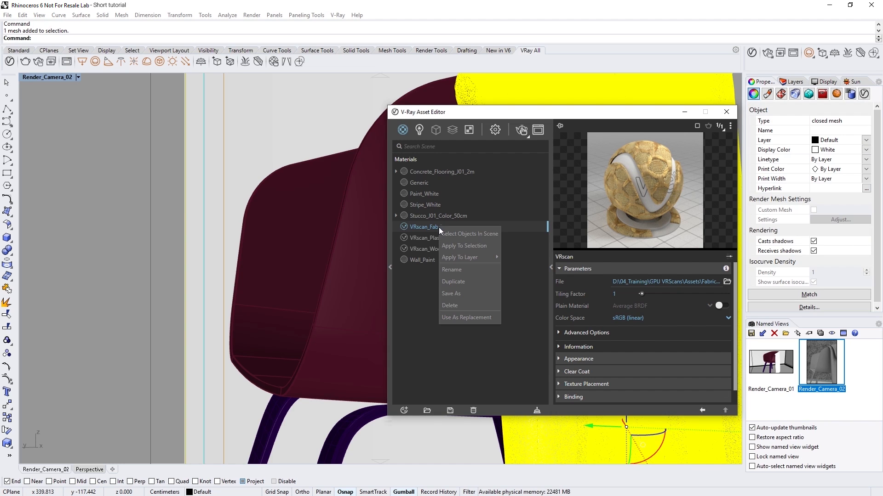
mouse_move(464, 246)
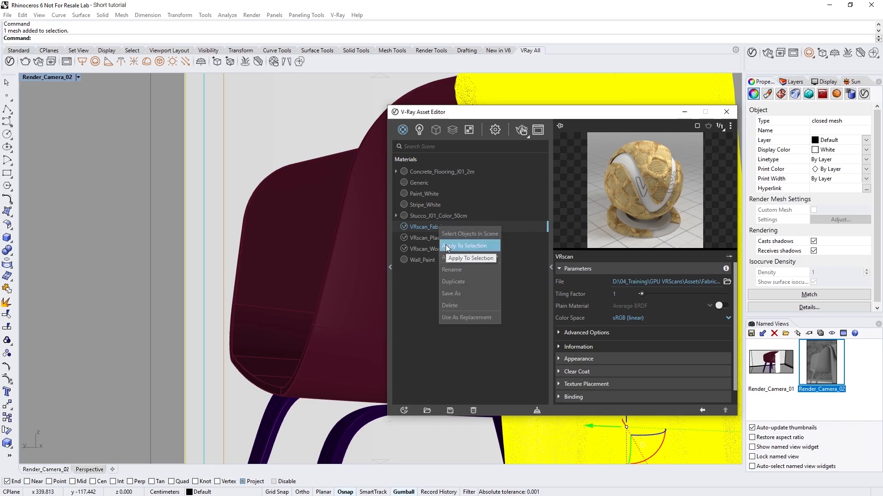
click(465, 246)
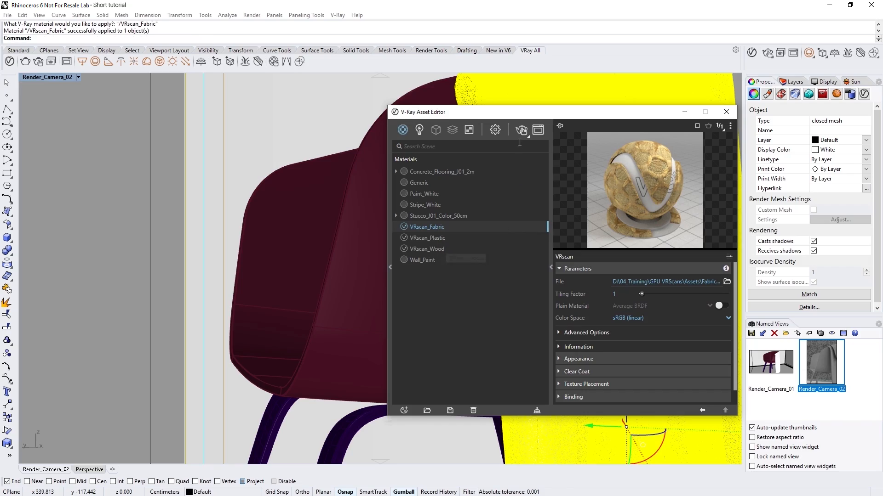
Render the scene, set the fabric tiling factor to 0.2, and enable Paint tinting.
click(521, 129)
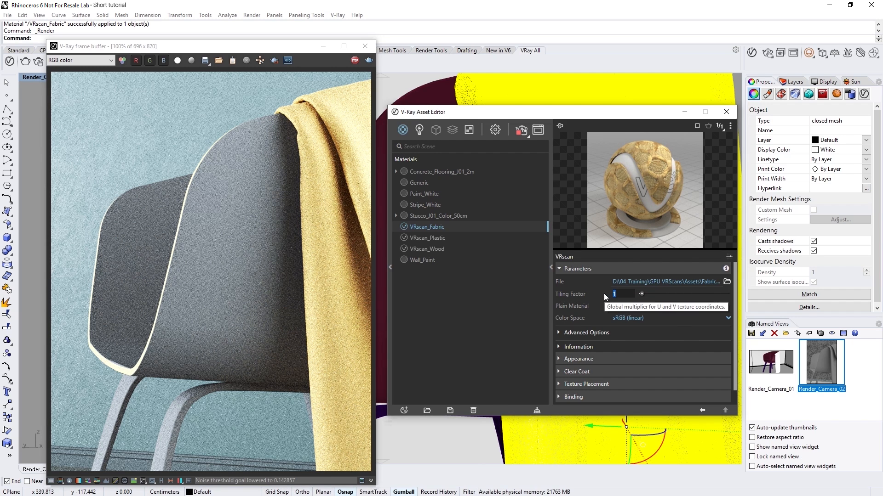
text(0.2)
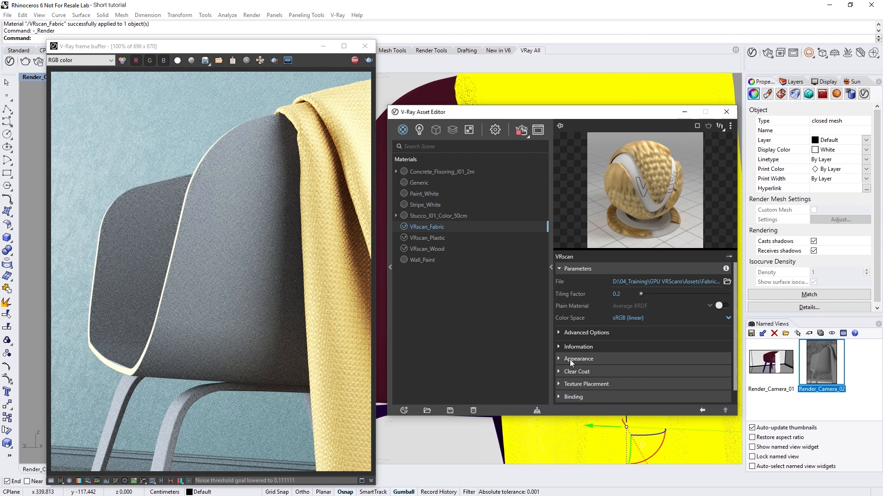
click(579, 359)
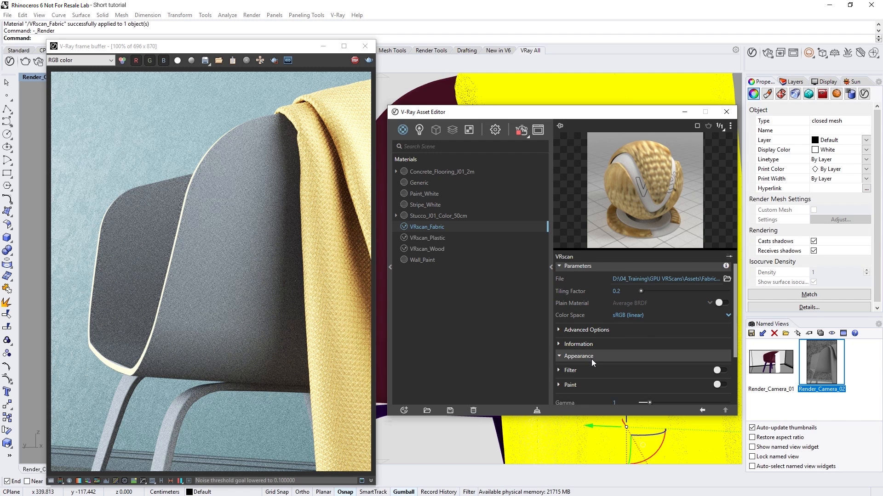
click(570, 341)
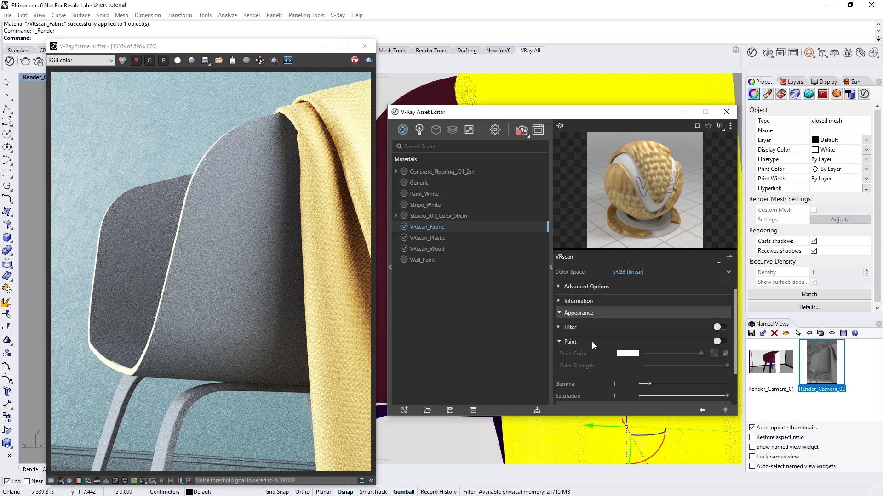
mouse_move(723, 344)
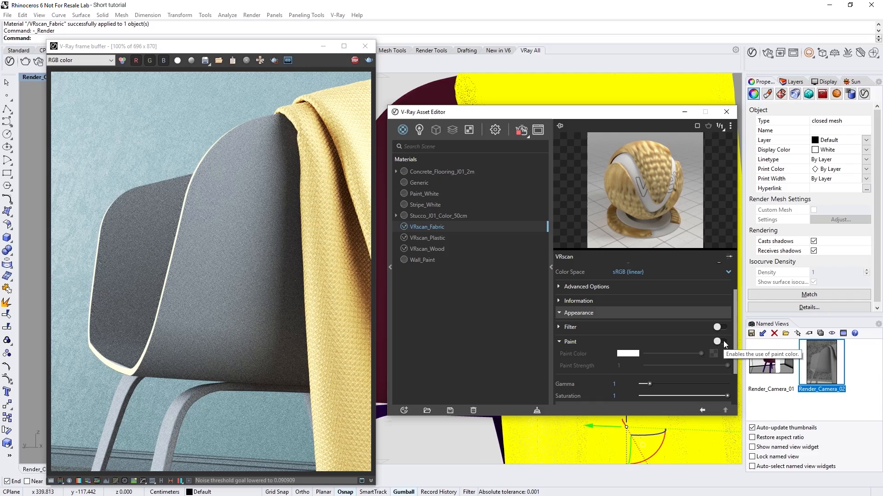
click(719, 341)
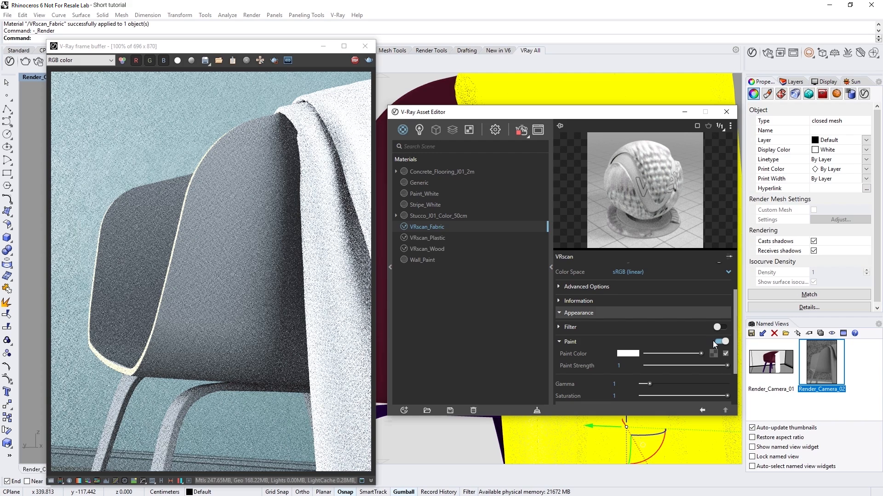
Set the fabric paint color to pale blue-grey with paint strength 0.5.
click(627, 353)
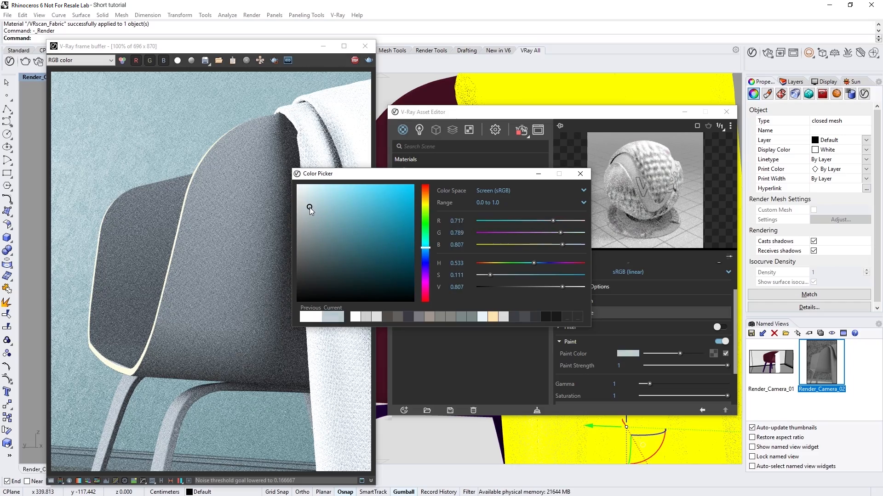
click(311, 202)
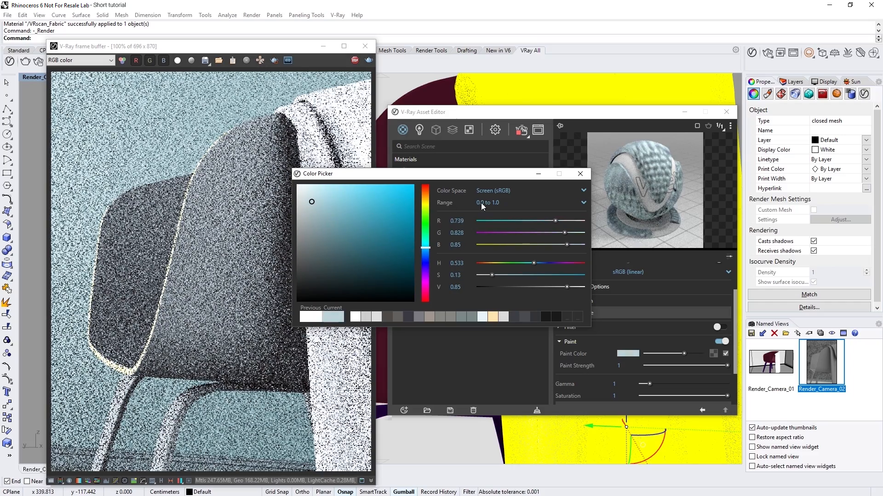
click(580, 174)
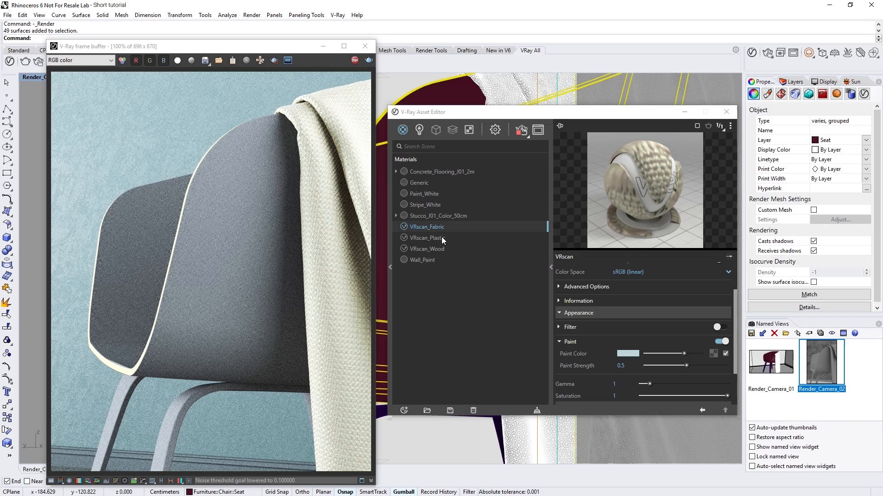
Apply VRscan_Plastic to the 49 selected chair seat surfaces.
right_click(426, 238)
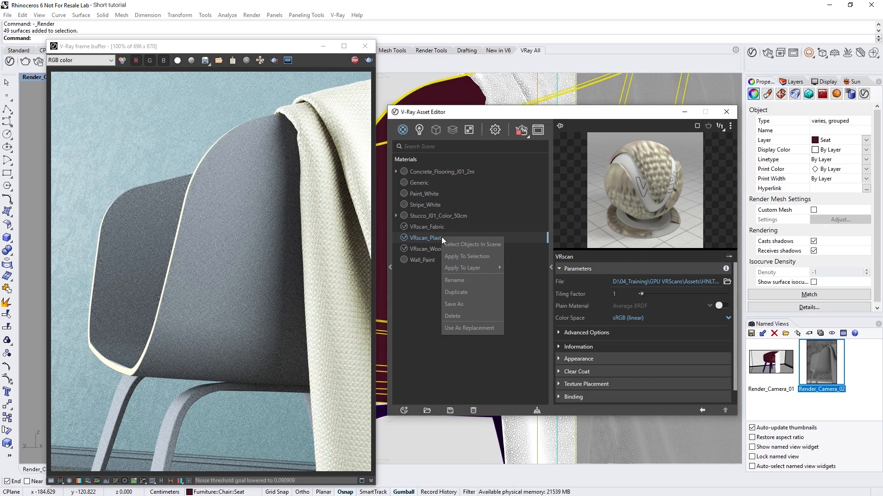
click(467, 256)
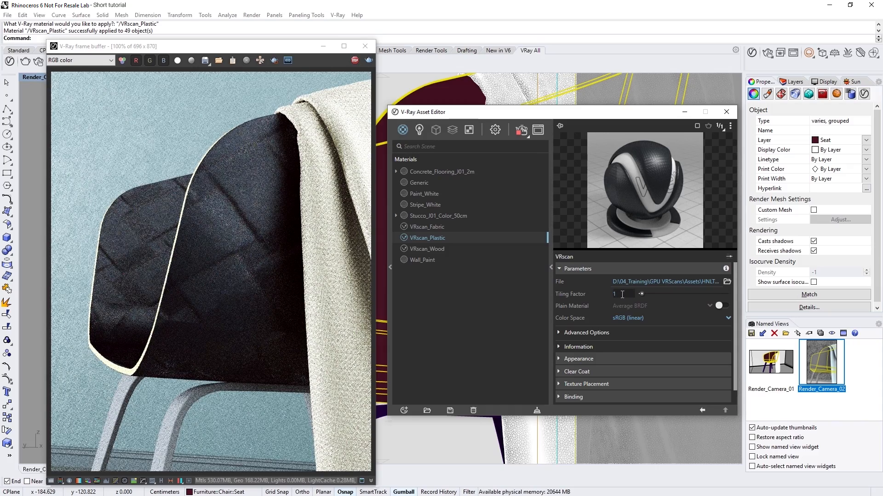
drag(640, 293, 667, 293)
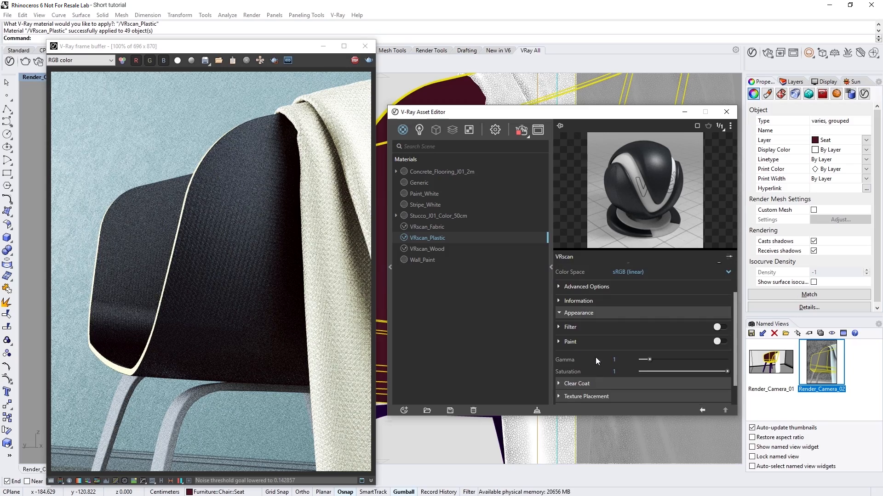
Enable Paint on VRscan_Plastic and pick a light green tint for the seat.
click(719, 341)
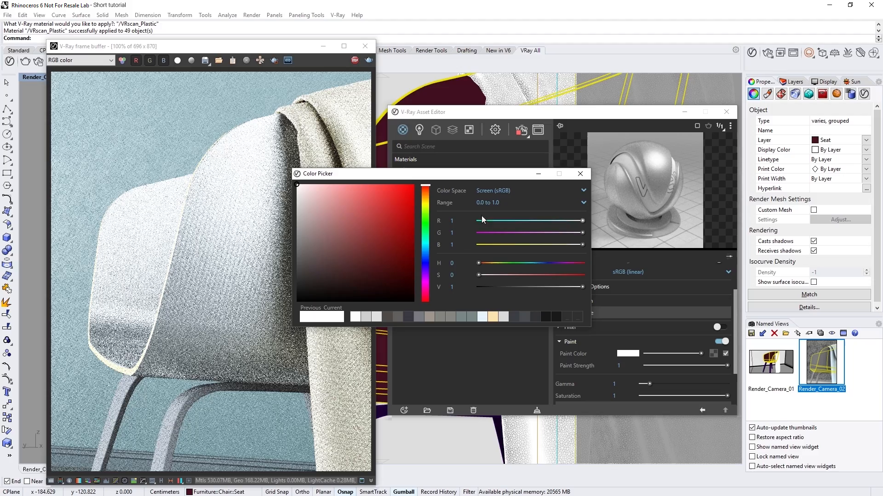
click(342, 219)
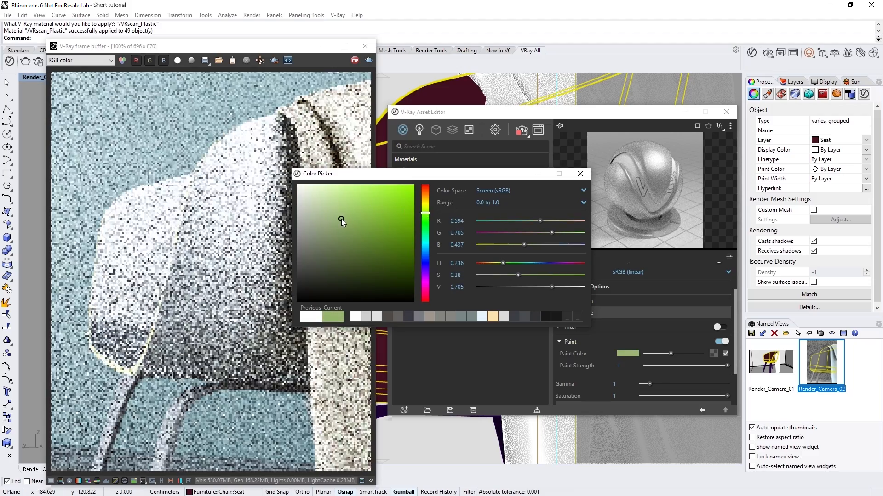
click(579, 173)
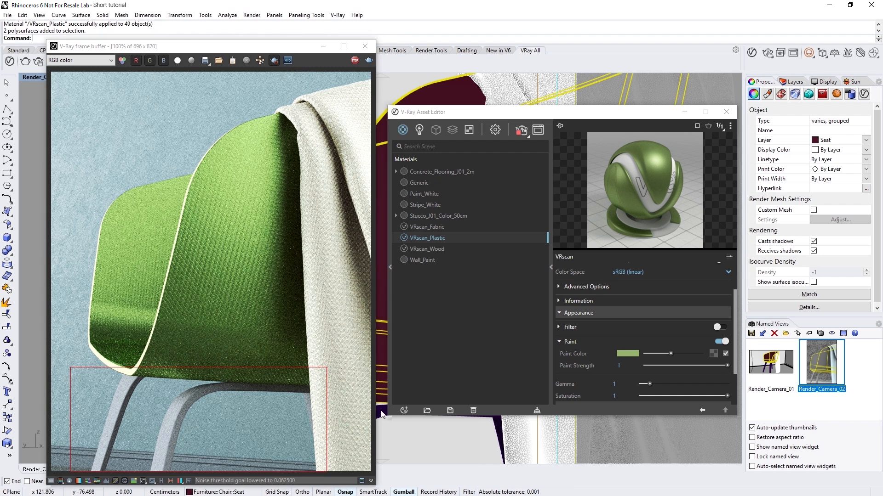
Assign VRscan_Wood to the two chair leg solids and set its tiling factor to 5.
click(428, 249)
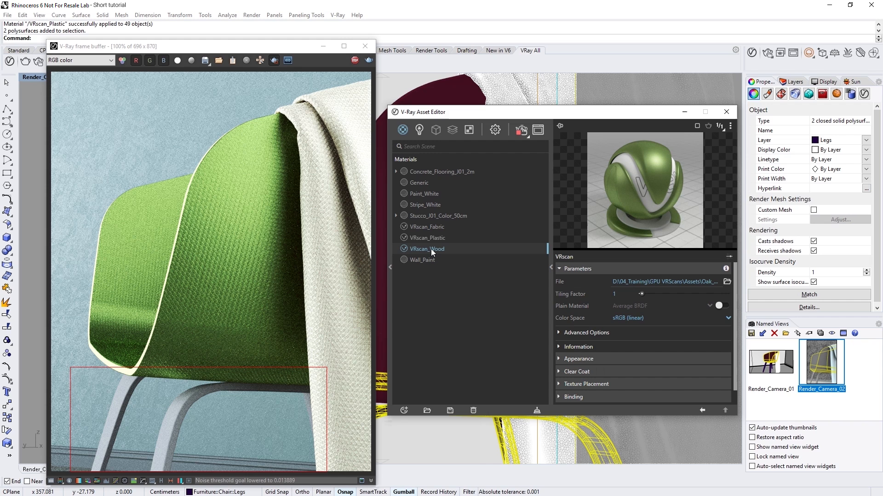
right_click(426, 249)
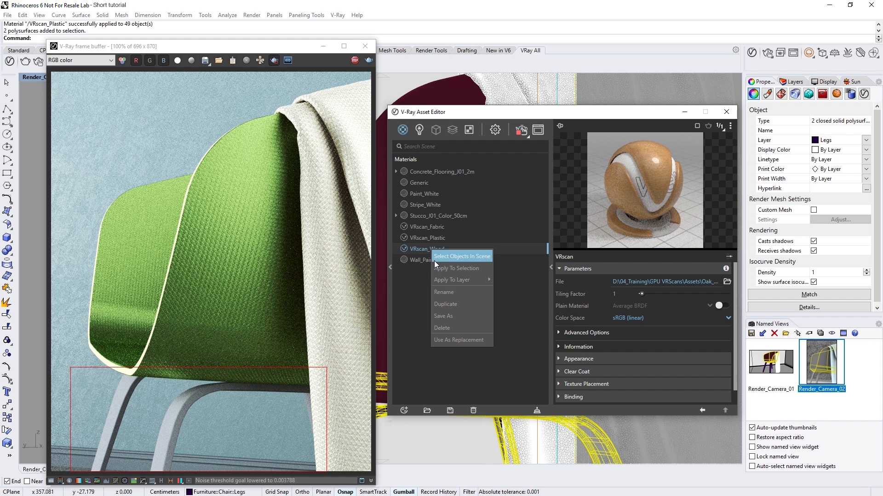
click(456, 268)
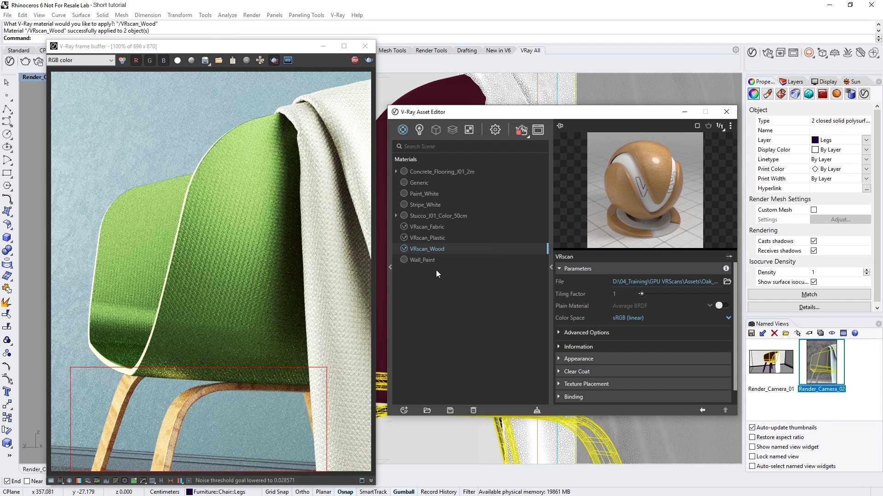
click(622, 294)
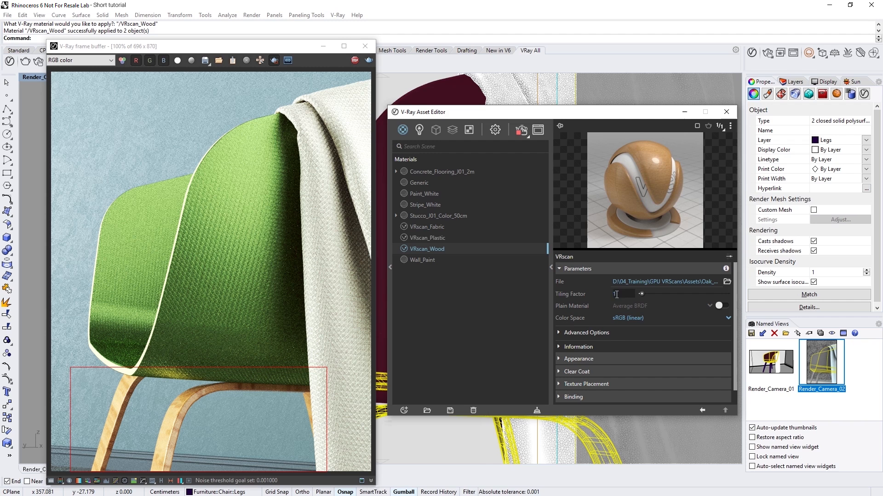
text(5)
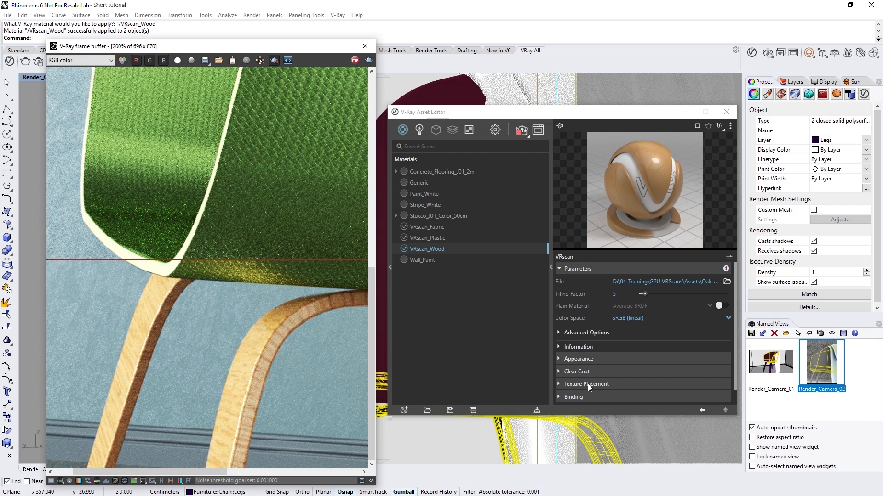
Set the wood texture placement rotation to 90 so the oak grain runs lengthwise.
click(585, 383)
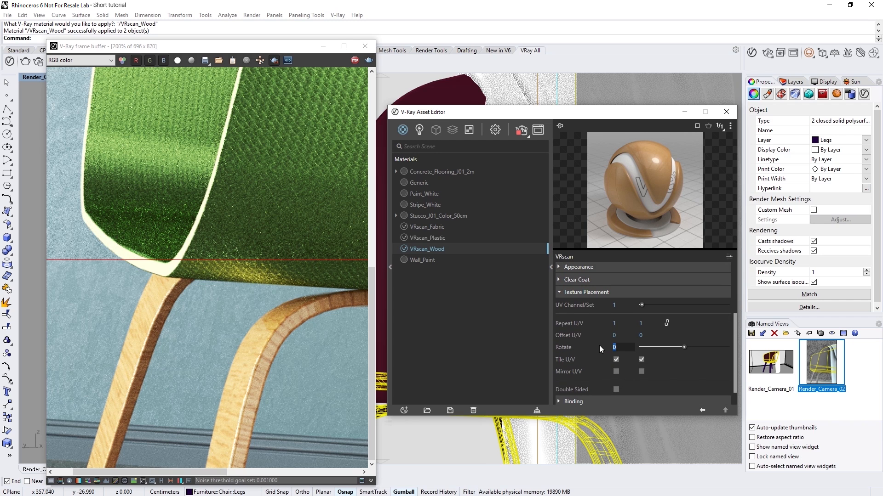
text(90)
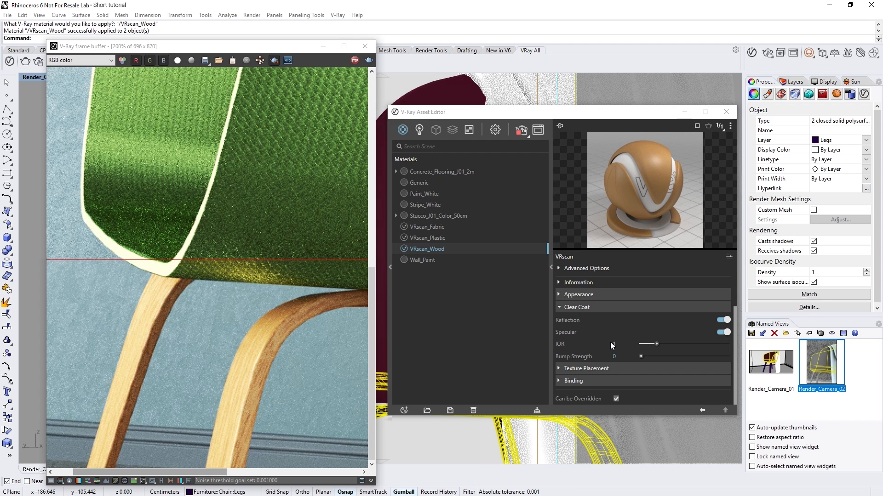
Raise the VRscan_Wood clear coat IOR to 1.6 for glossier oak legs.
click(619, 344)
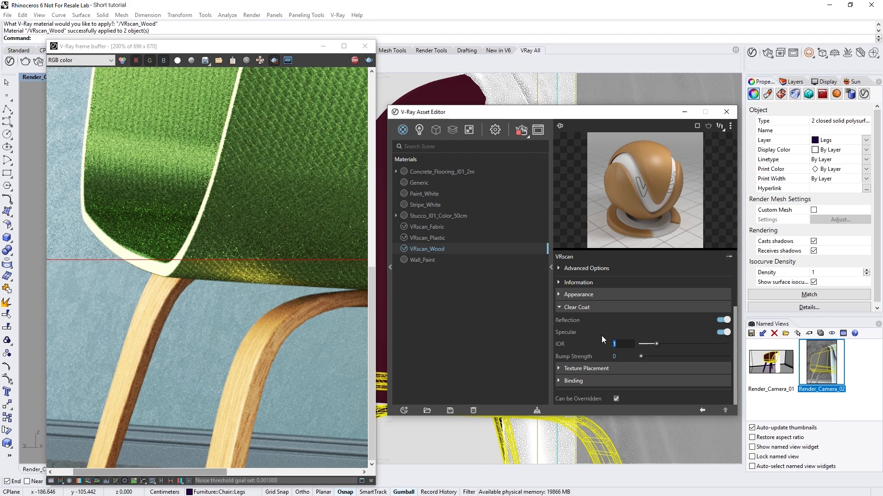
drag(640, 343, 659, 343)
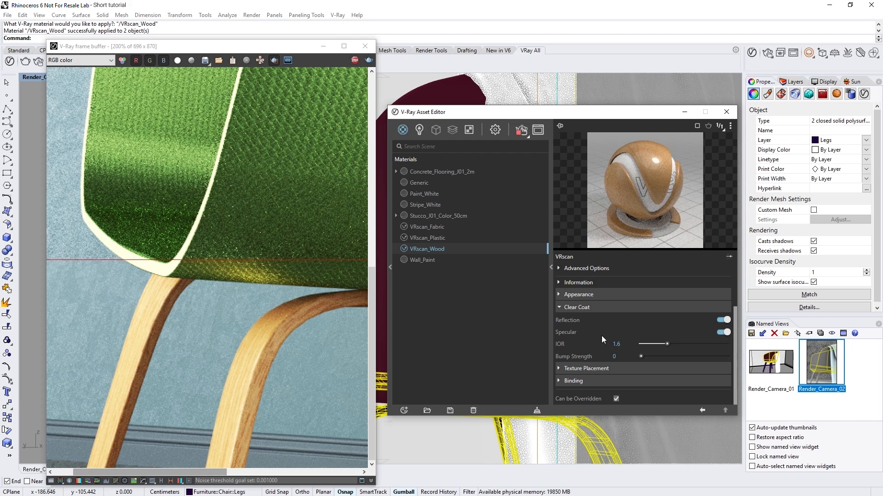